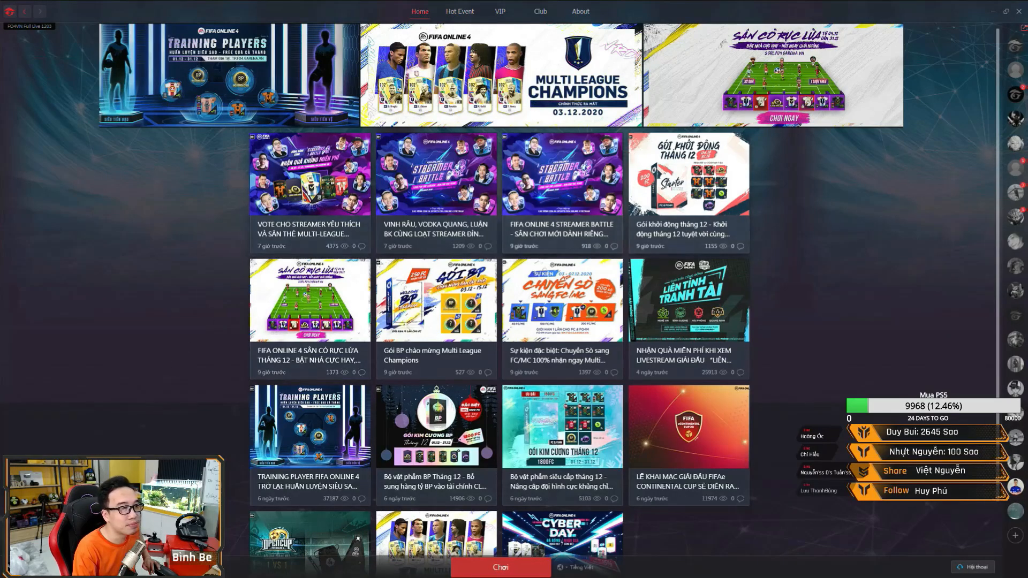
mouse_move(288, 202)
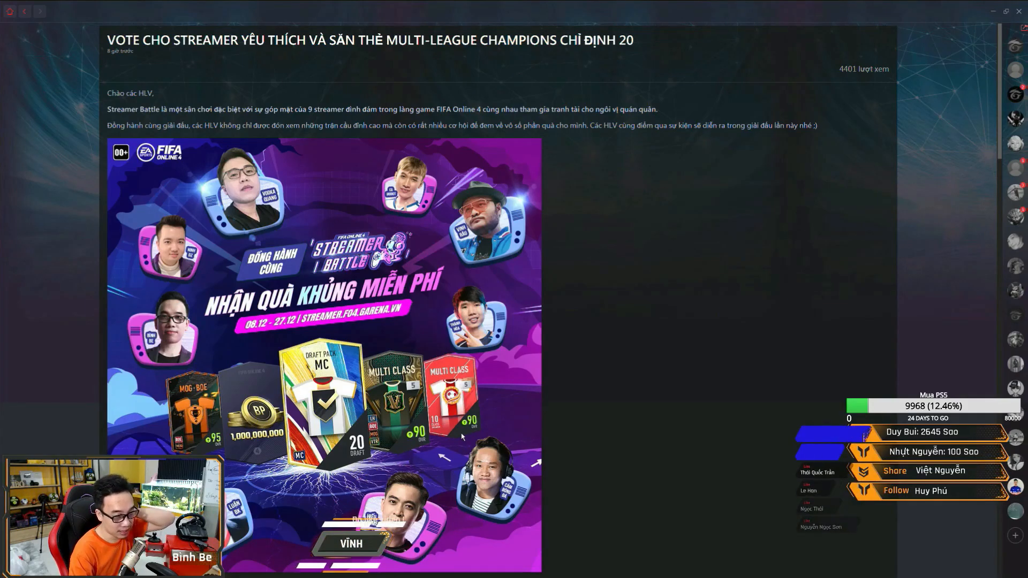
Scroll down through the streamer-vote article in the FIFA Online 4 launcher
scroll("down", 3)
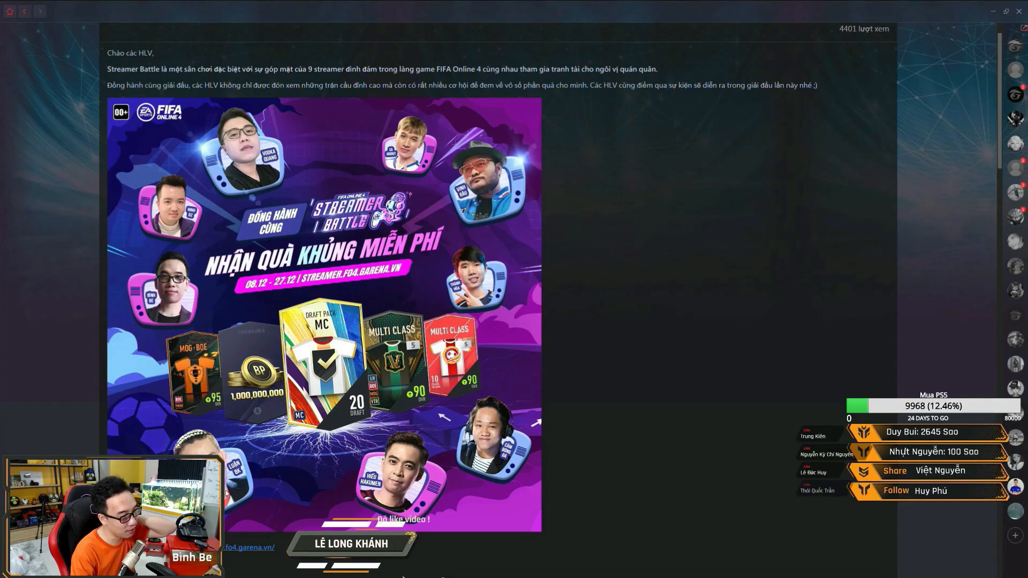
scroll("down", 3)
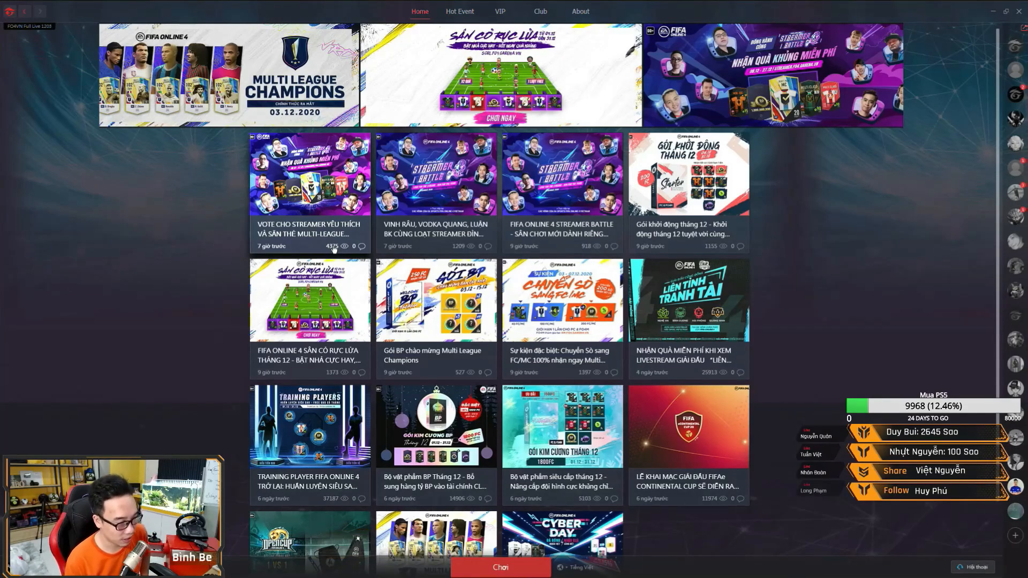
scroll("right", 3)
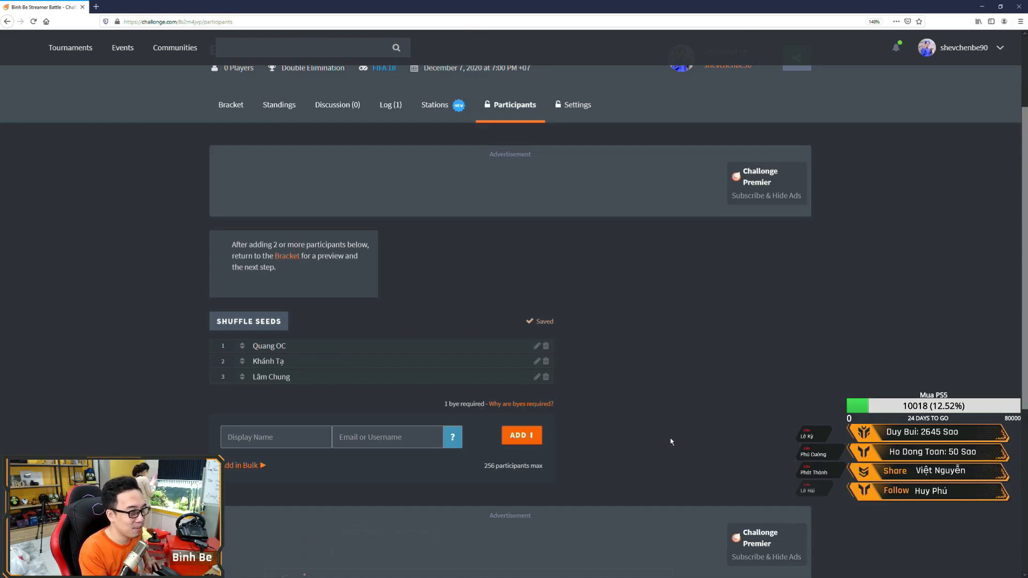
mouse_move(715, 443)
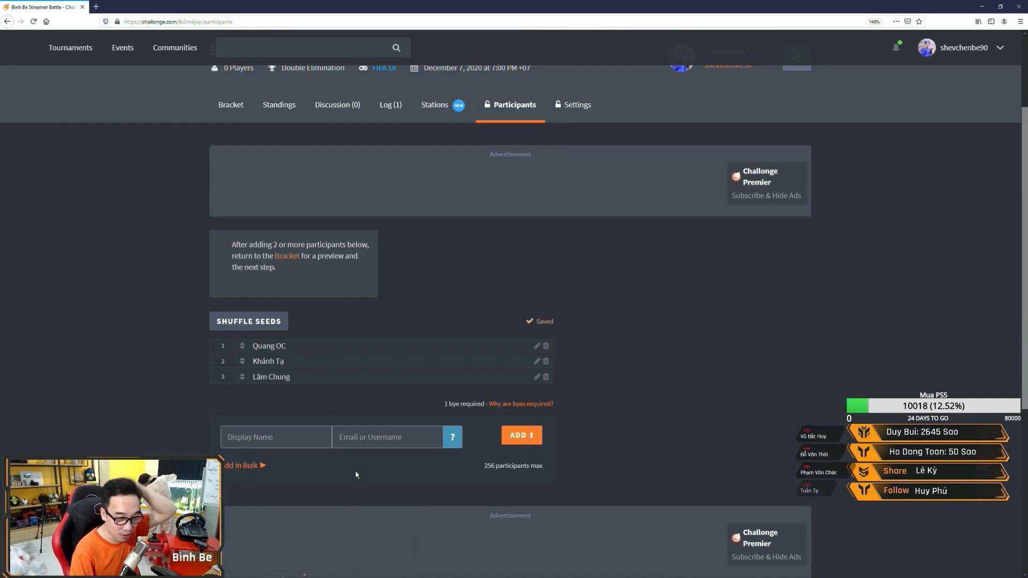
left_click(275, 437)
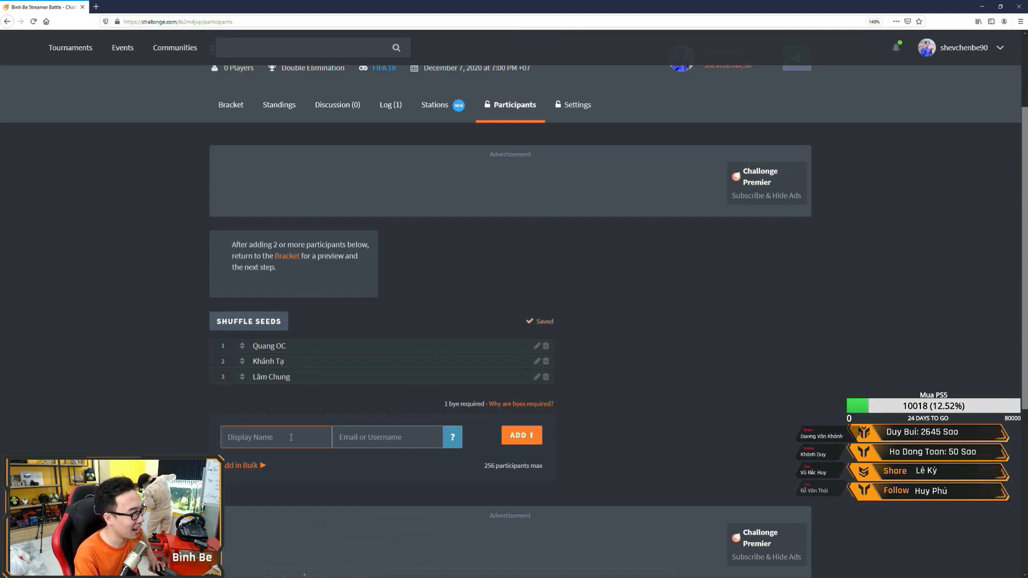
Add Nhà Họ Phan as the fourth participant and ready the Display Name field for the next entry
left_click(521, 435)
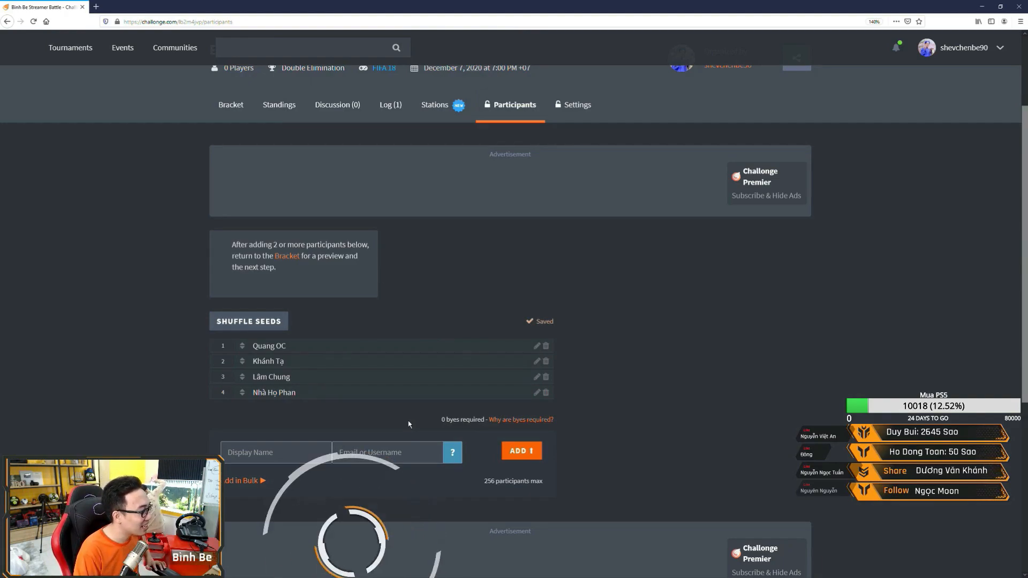
left_click(275, 452)
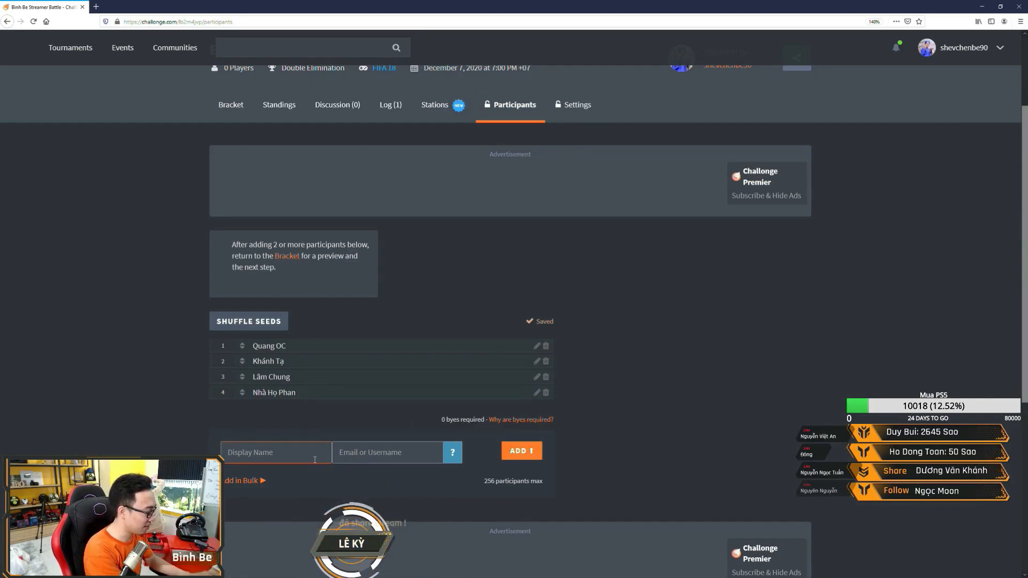
left_click(275, 452)
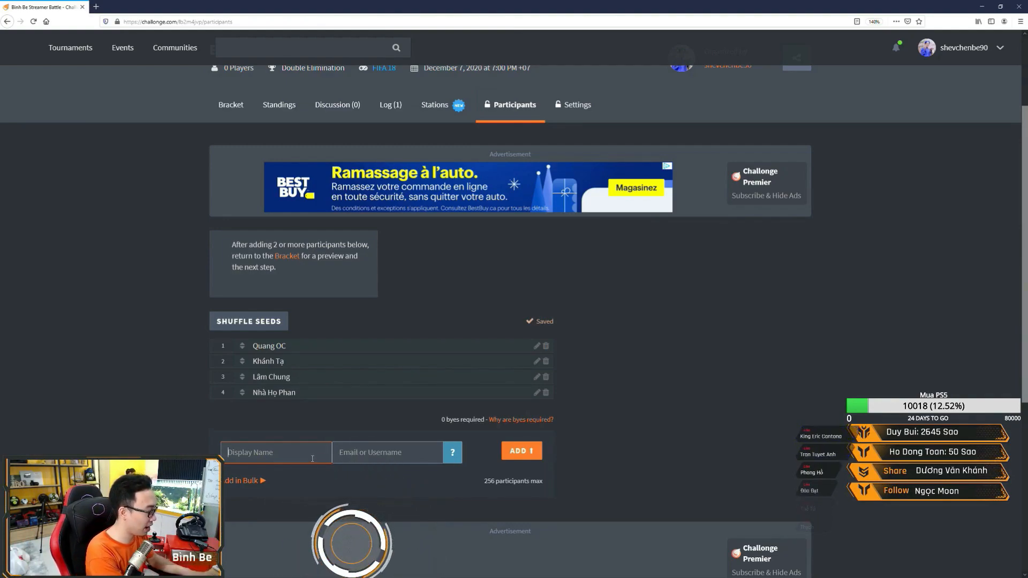
Add Việt không vui and Nghệ An as the fifth and sixth participants
type("Việt không vui")
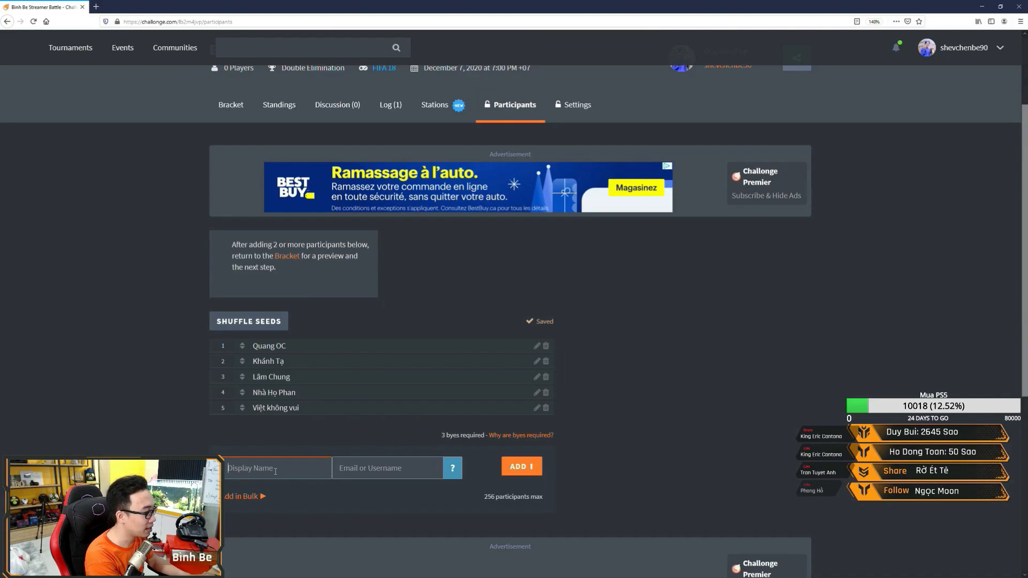
type("Nghe")
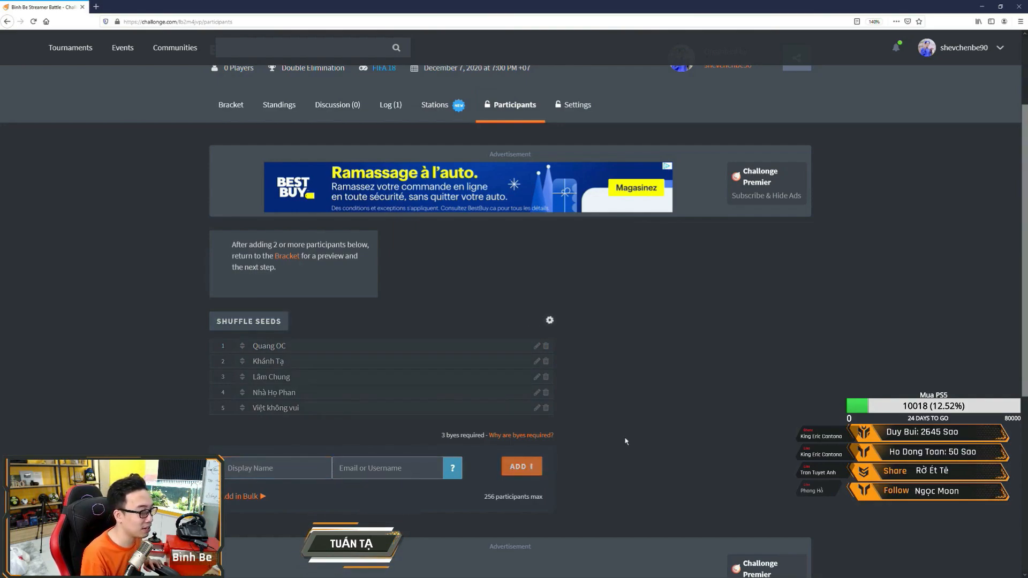
left_click(521, 466)
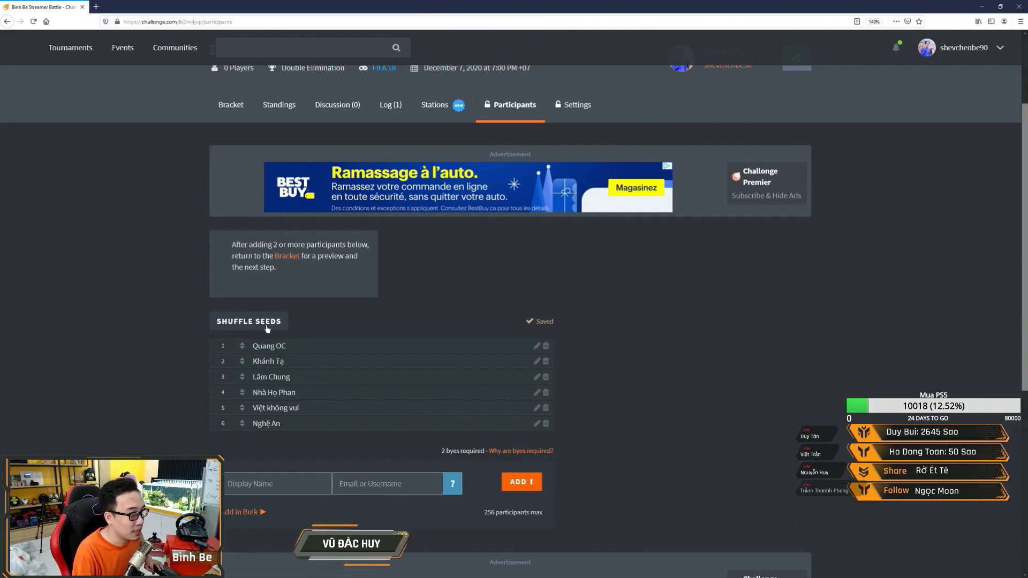
Shuffle the six participants' seeds several times, confirming the reshuffle
left_click(248, 321)
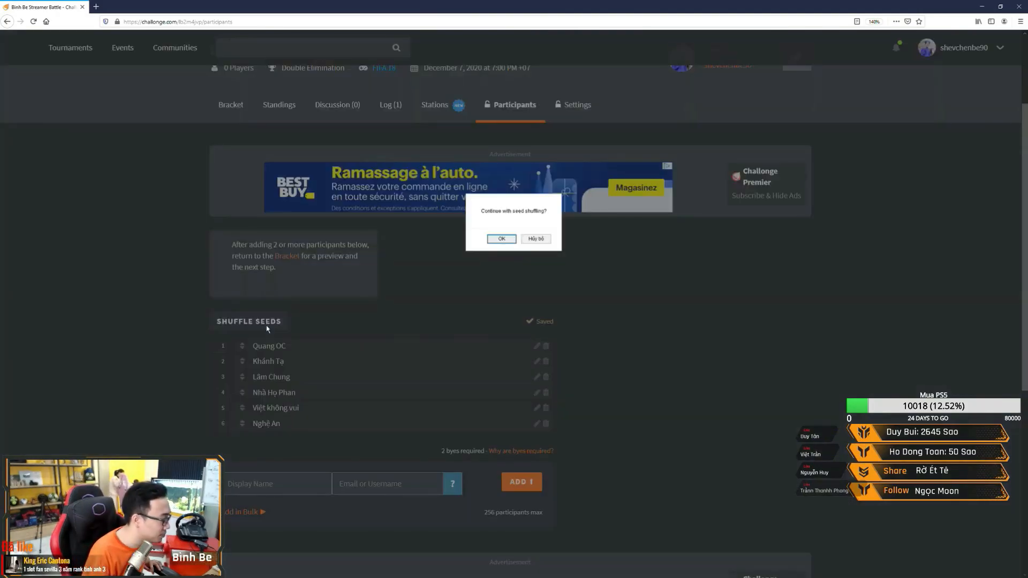
left_click(501, 237)
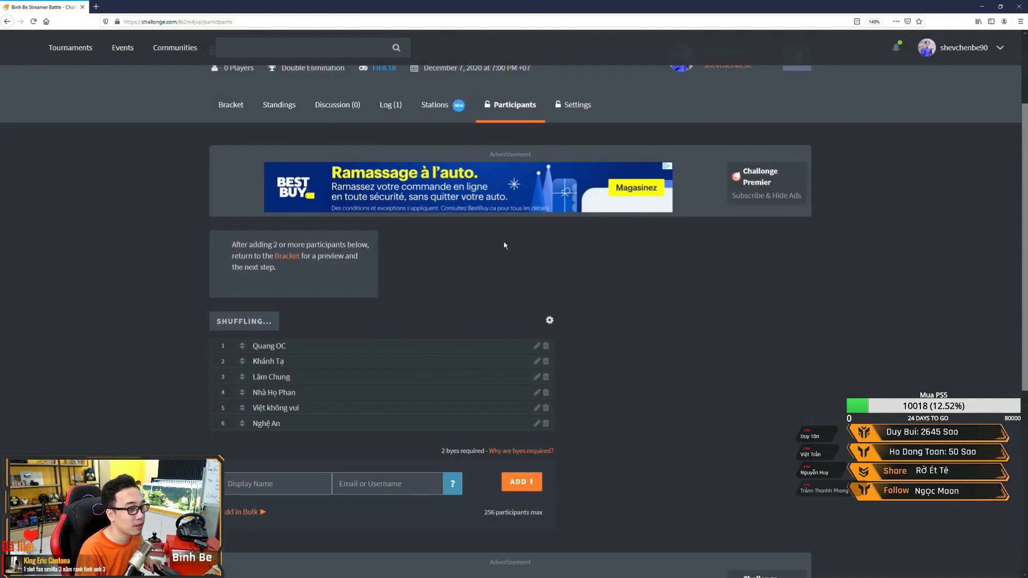
left_click(248, 321)
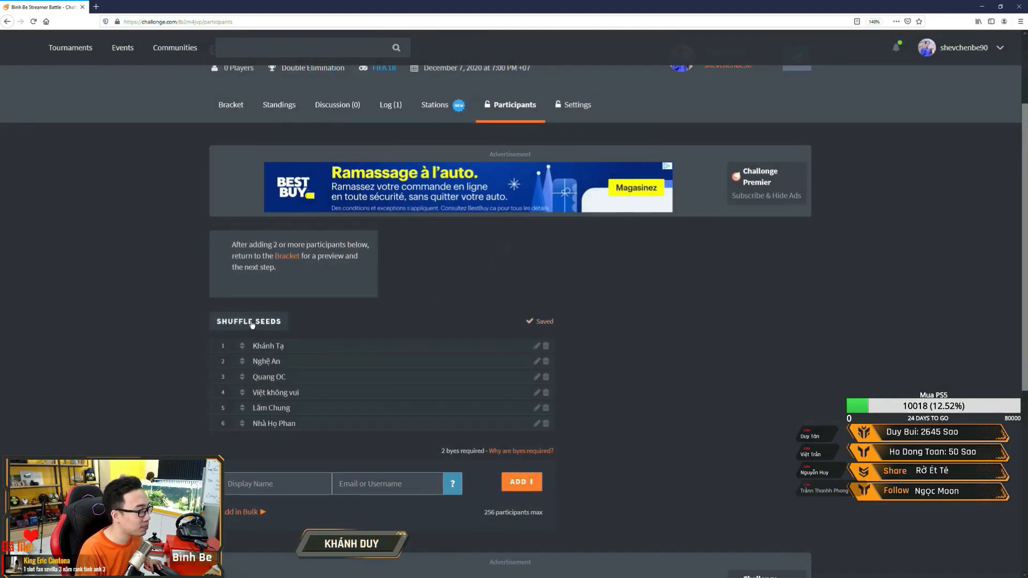
left_click(248, 322)
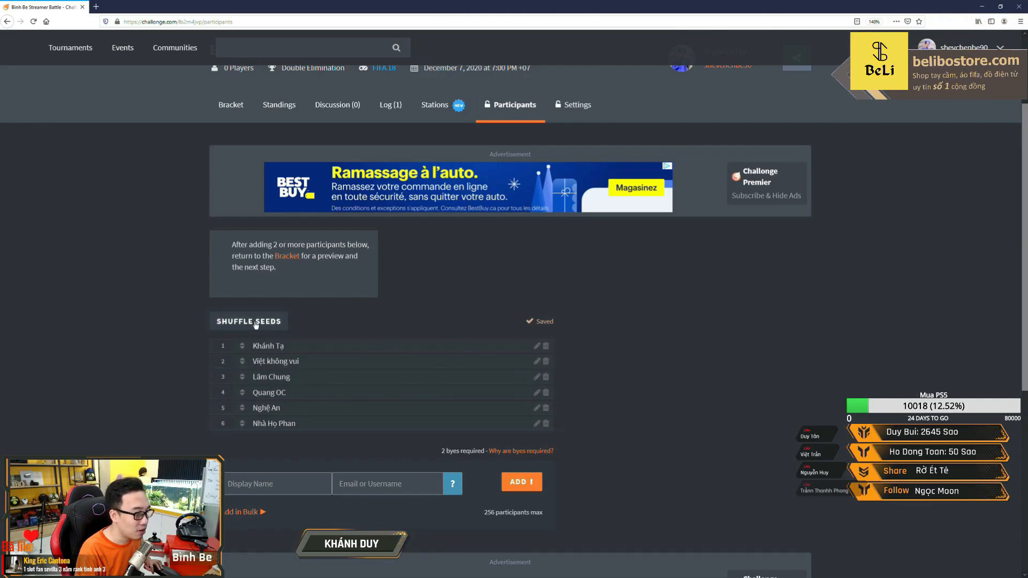
left_click(248, 321)
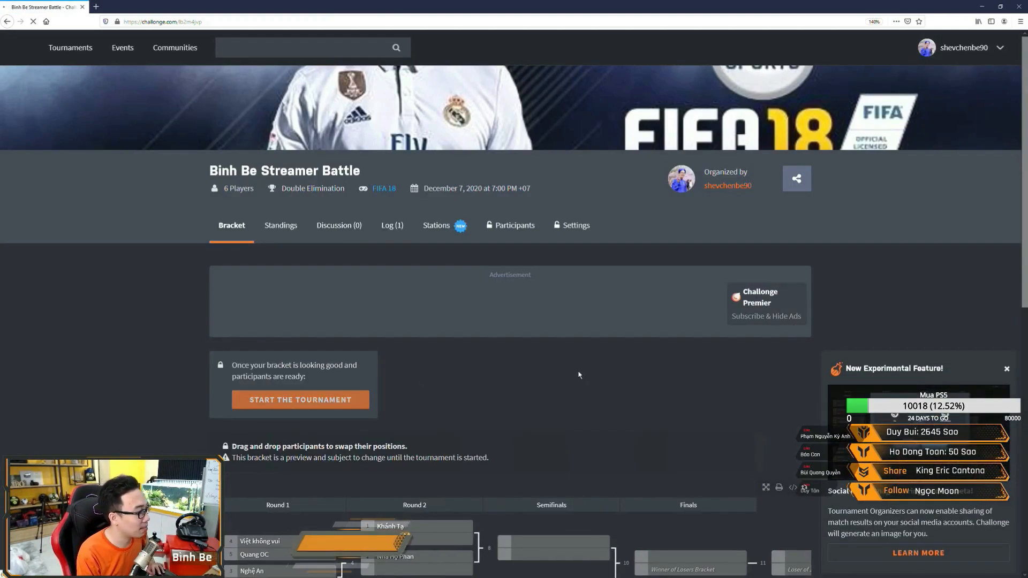
Start Binh Be Streamer Battle and scroll down to its live double-elimination bracket
left_click(300, 399)
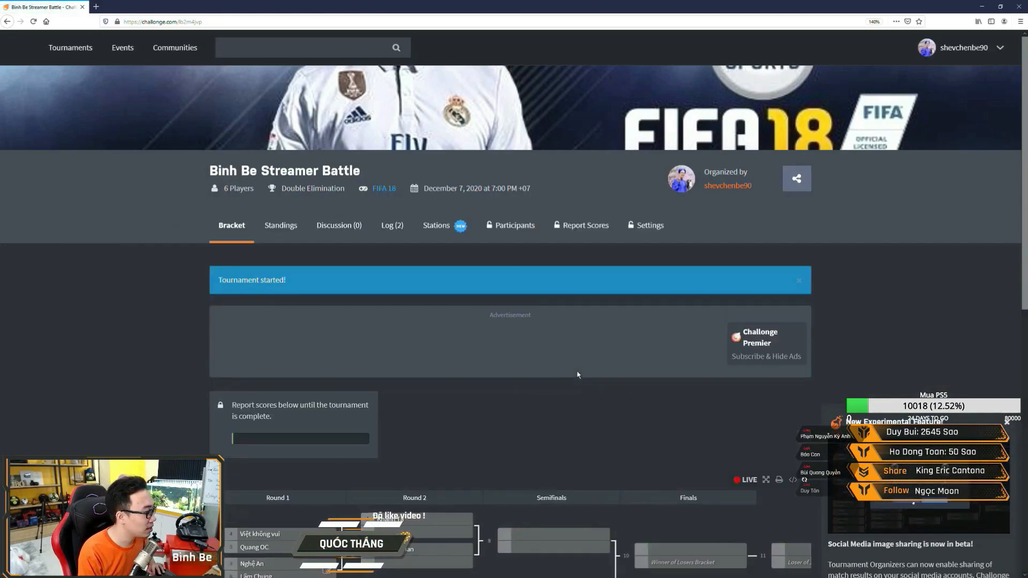
scroll("down", 3)
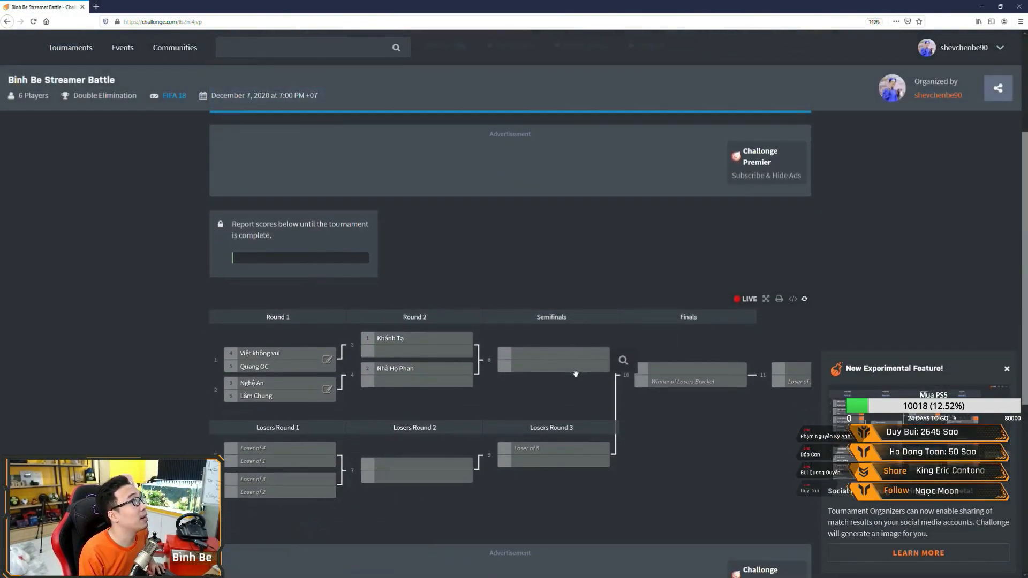
scroll("down", 3)
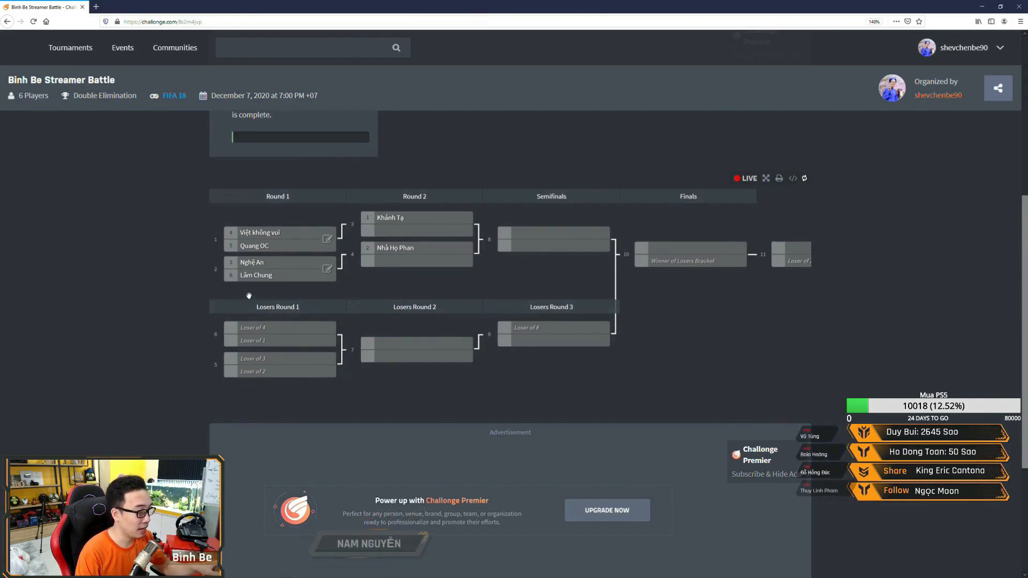
mouse_move(549, 309)
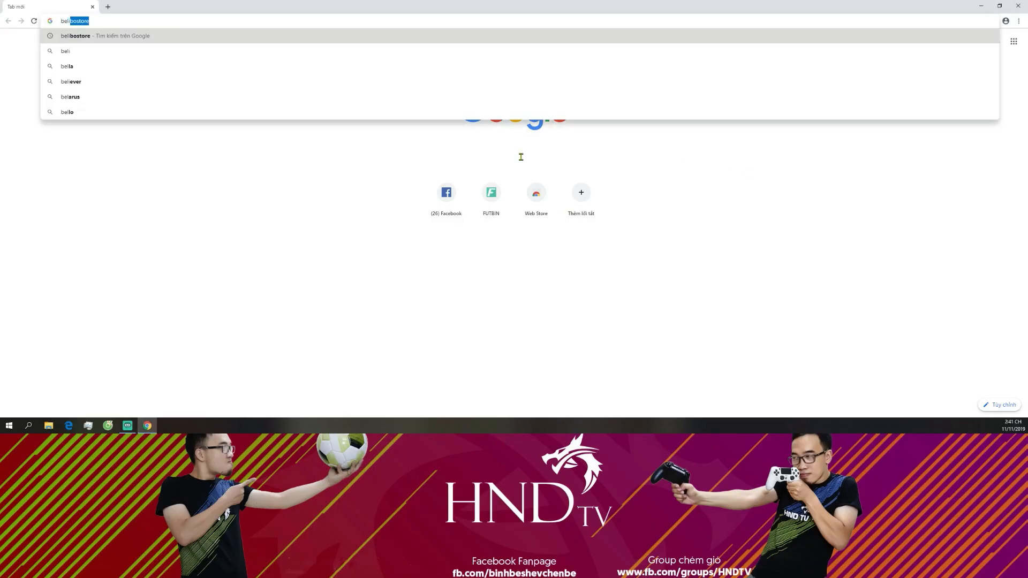
Search for belibostore and scroll through its shop page of controllers and accessories
key("enter")
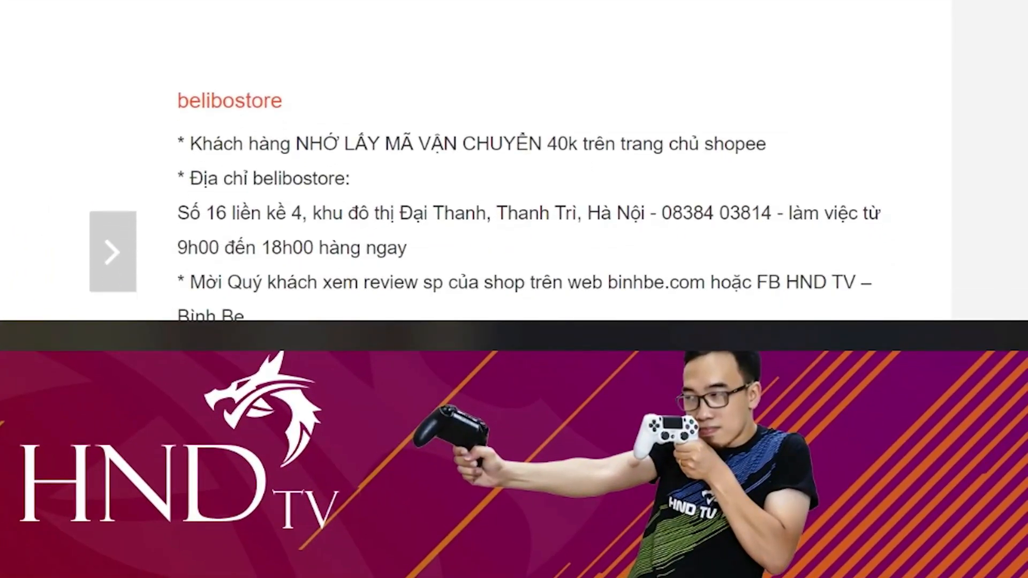
scroll("down", 3)
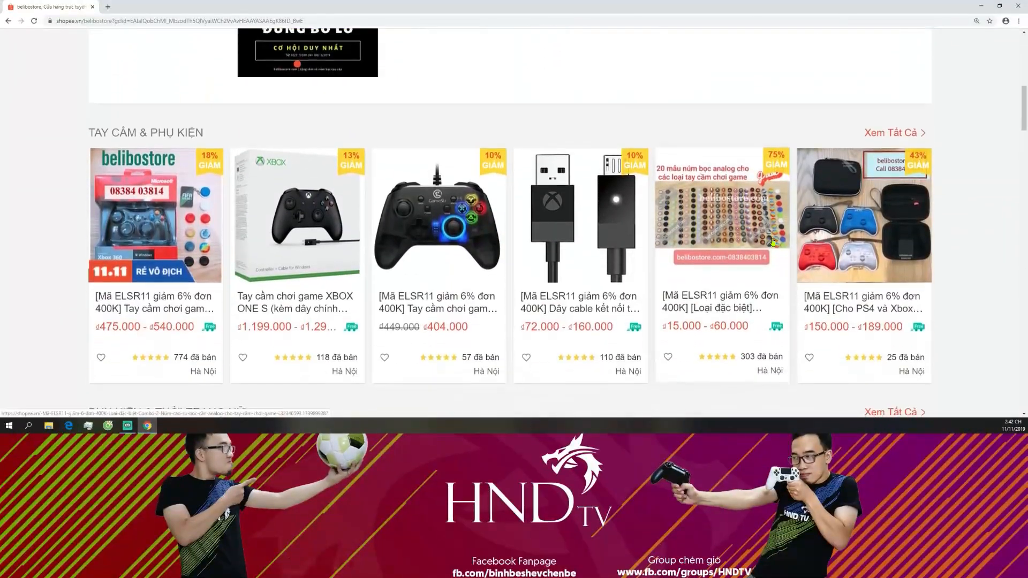
scroll("down", 3)
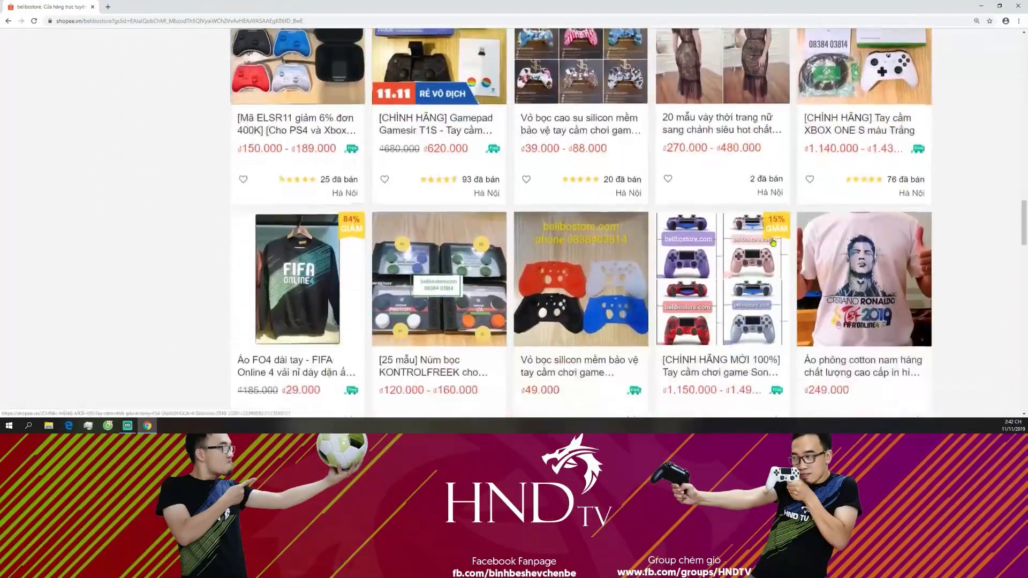